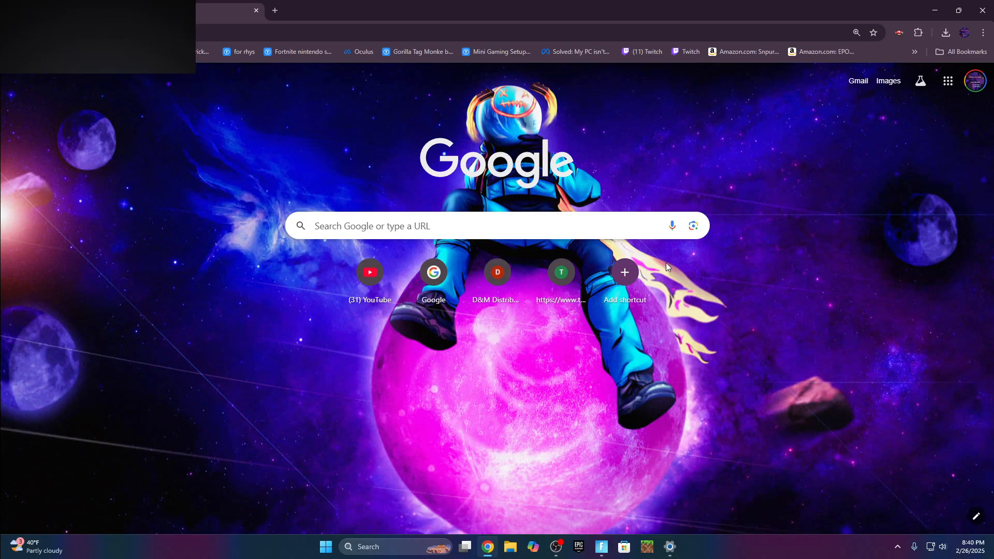
pyautogui.moveTo(714, 500)
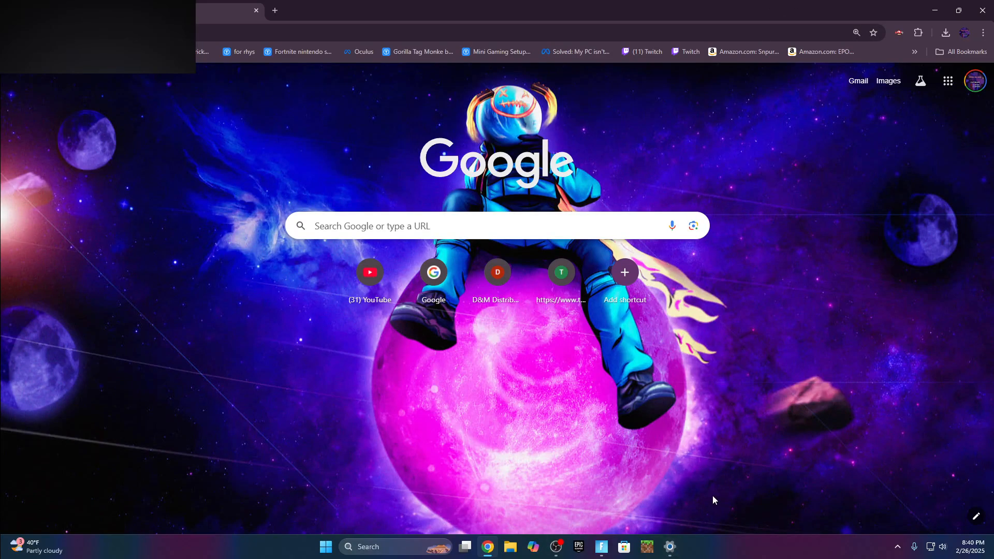
pyautogui.moveTo(702, 432)
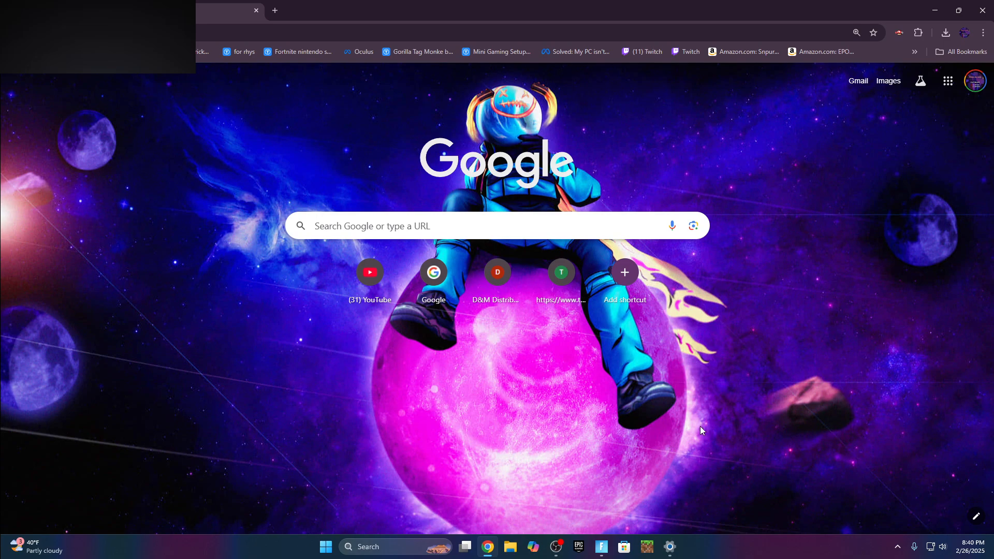
pyautogui.moveTo(669, 547)
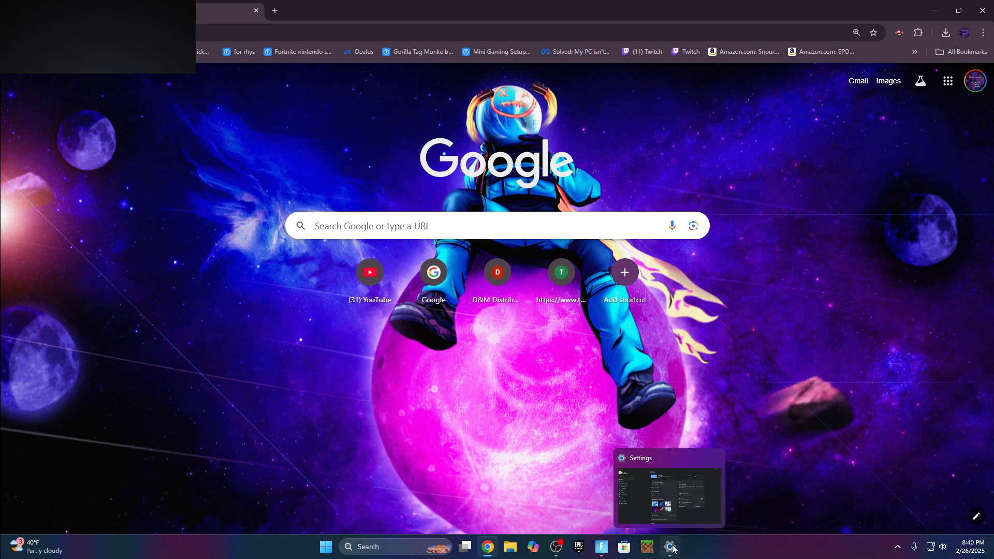
# Bring Settings to the front and go to the Apps category.
pyautogui.click(669, 546)
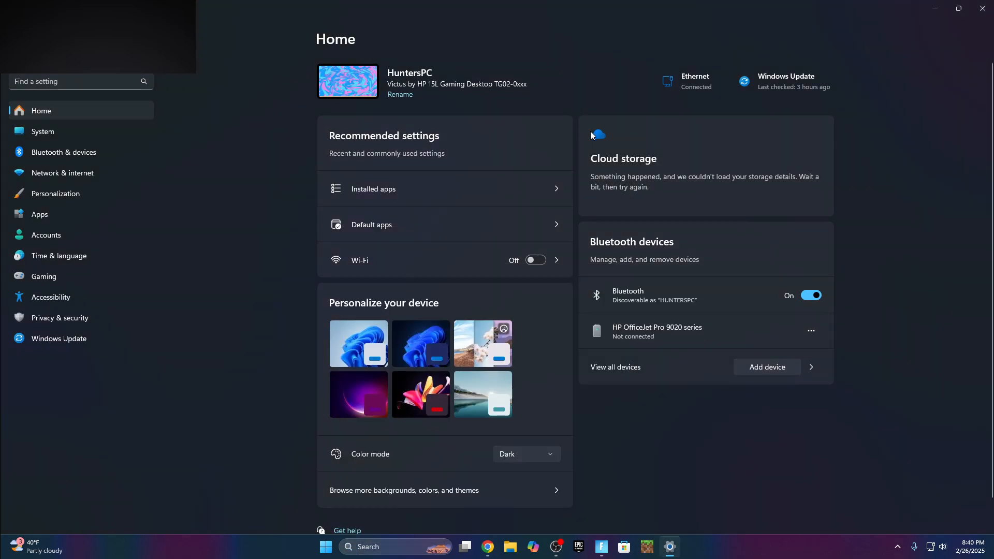
pyautogui.click(63, 172)
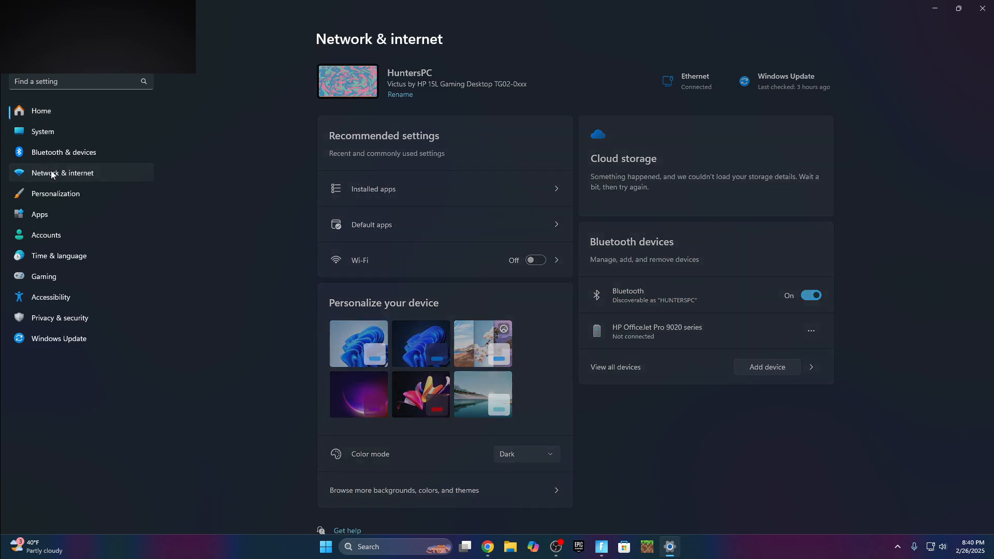
pyautogui.click(40, 214)
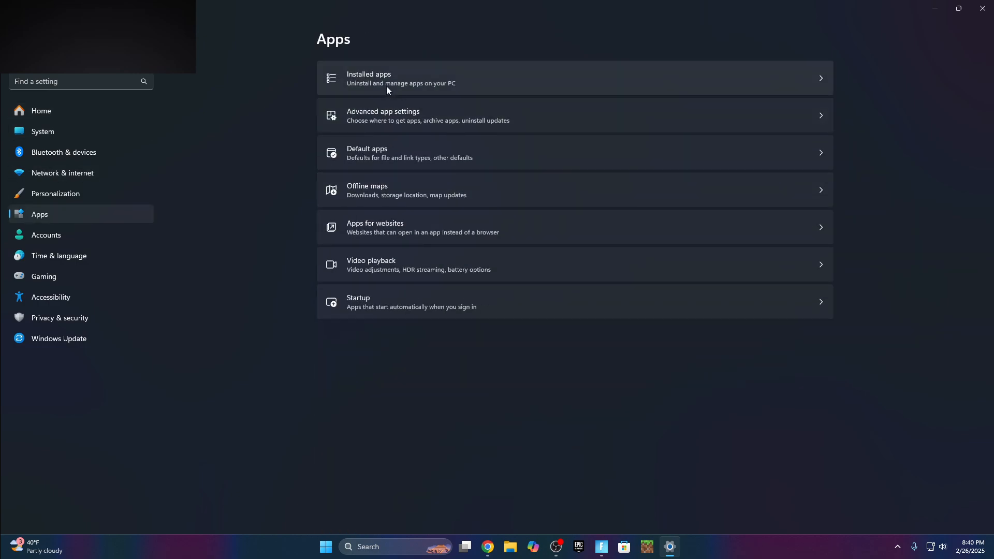
# Search installed apps for 'mechvi' and uninstall Mechvibes 2.3.4.
pyautogui.click(399, 79)
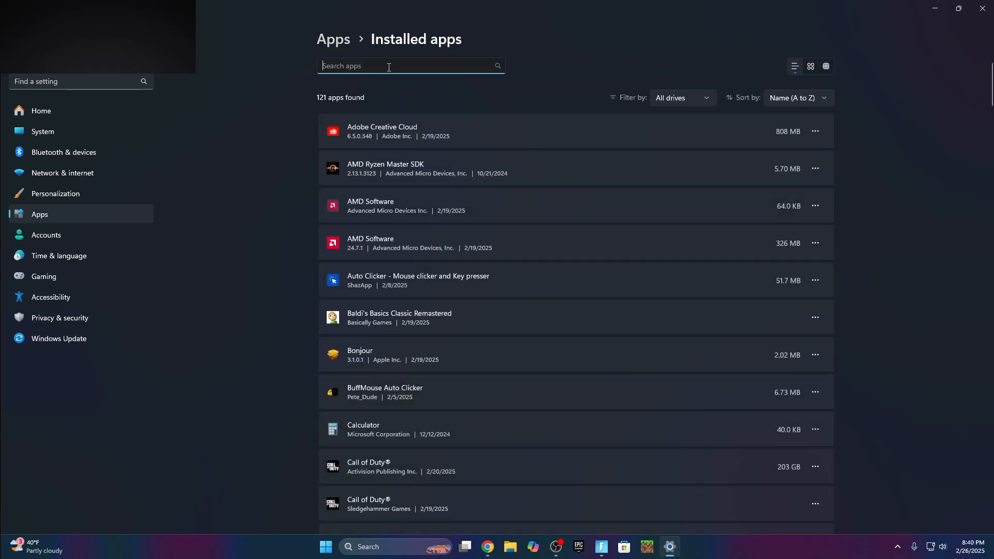
pyautogui.write('mechvibes')
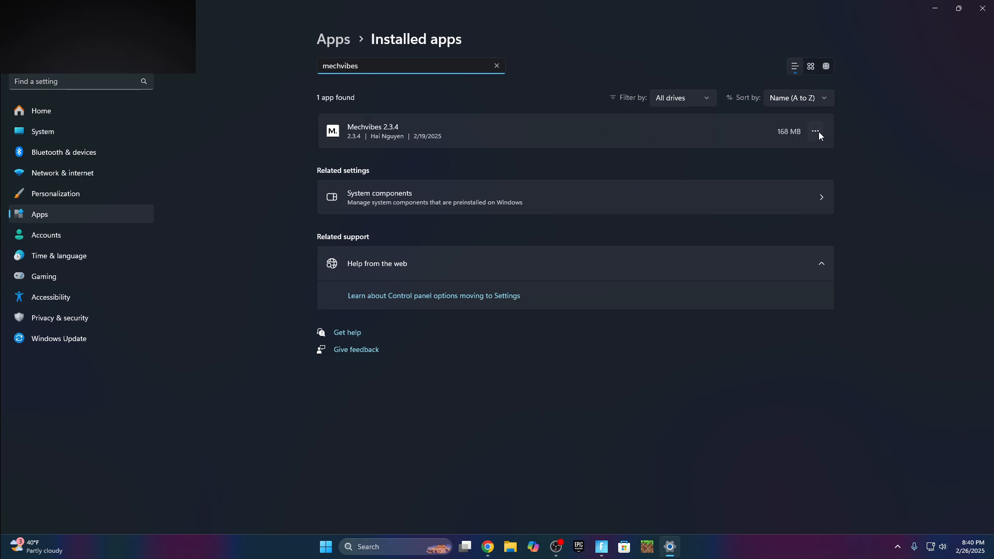
pyautogui.click(816, 131)
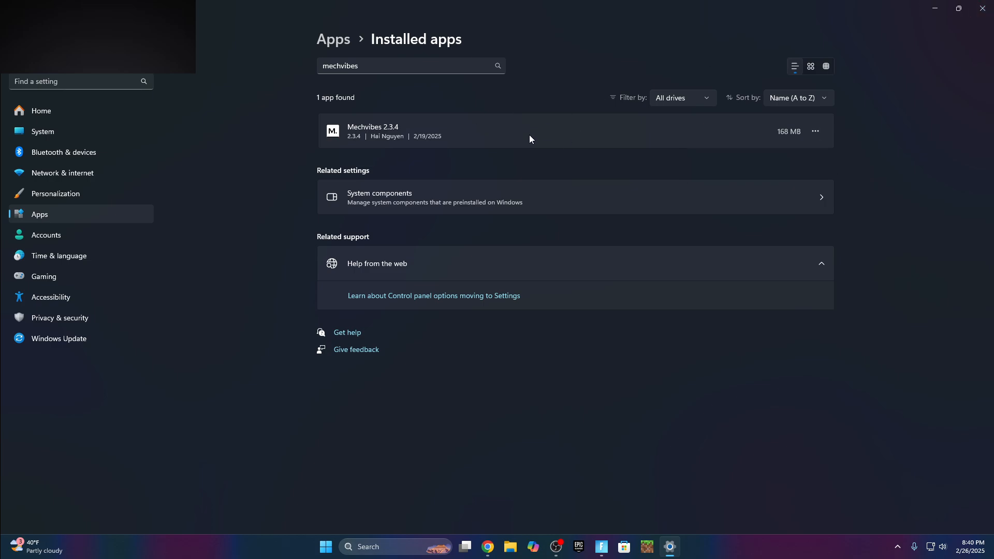
pyautogui.click(499, 546)
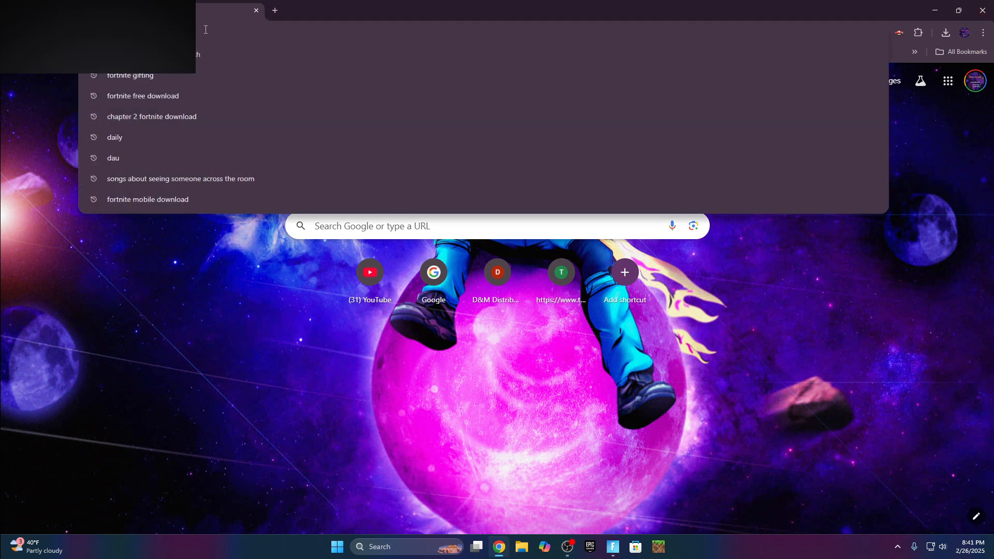
# Search 'mechvibes' in Chrome to download the installer again.
pyautogui.write('mechvibes')
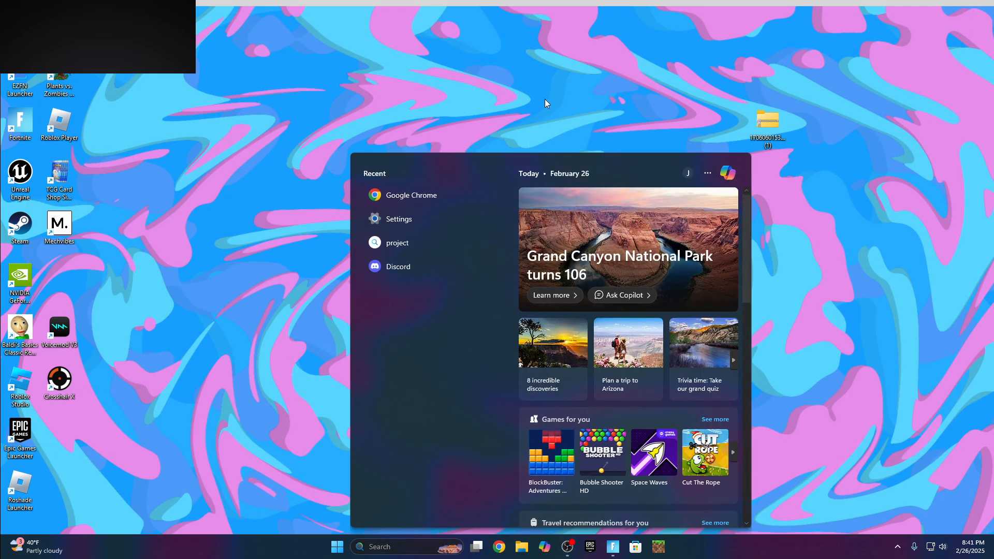
# Dismiss the news panel to reveal the Mechvibes shortcut on the desktop.
pyautogui.click(240, 115)
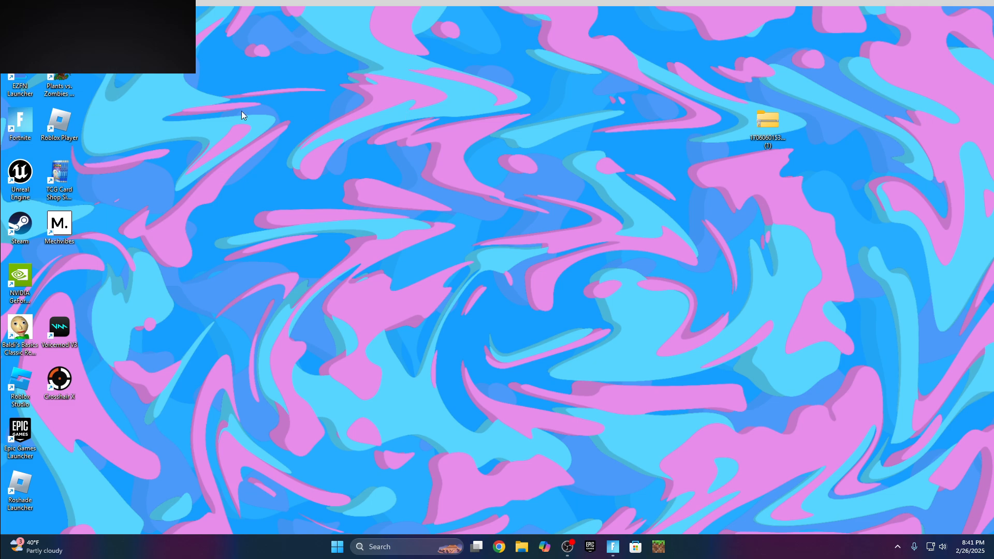
pyautogui.moveTo(355, 181)
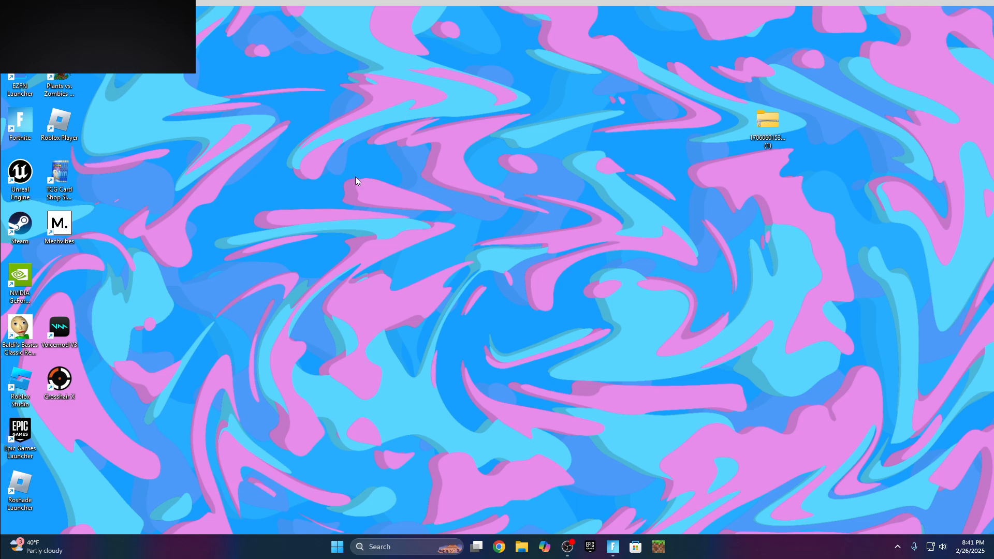
pyautogui.moveTo(458, 306)
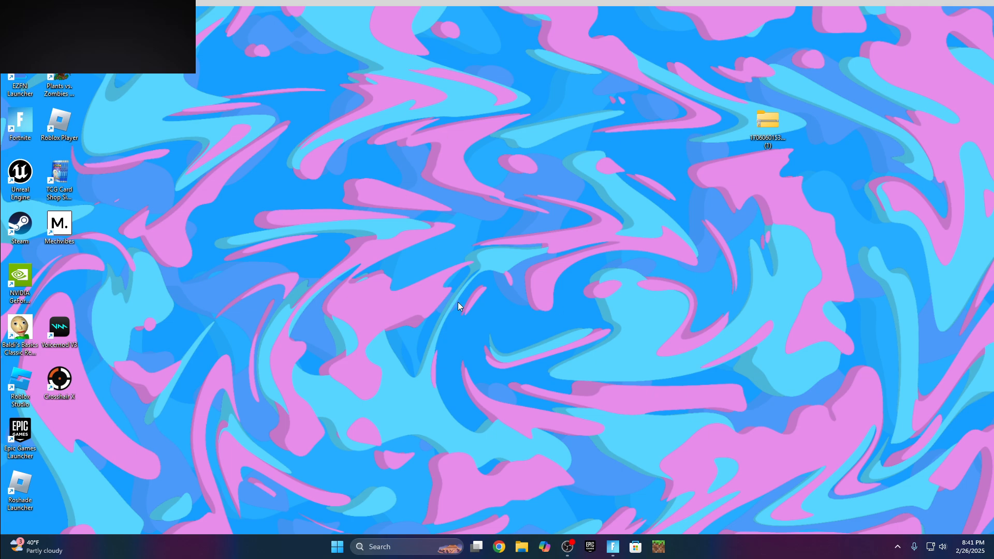
pyautogui.moveTo(59, 225)
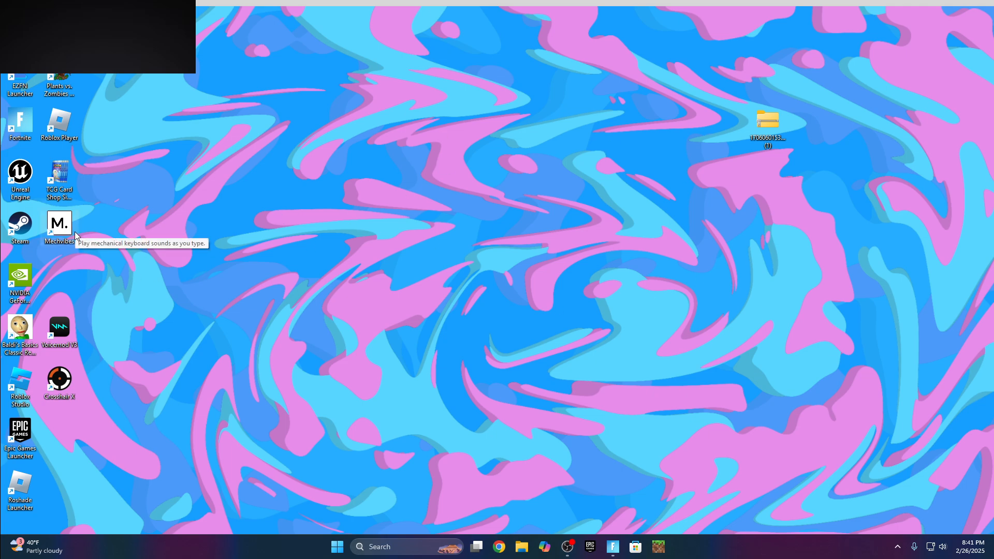
pyautogui.moveTo(74, 227)
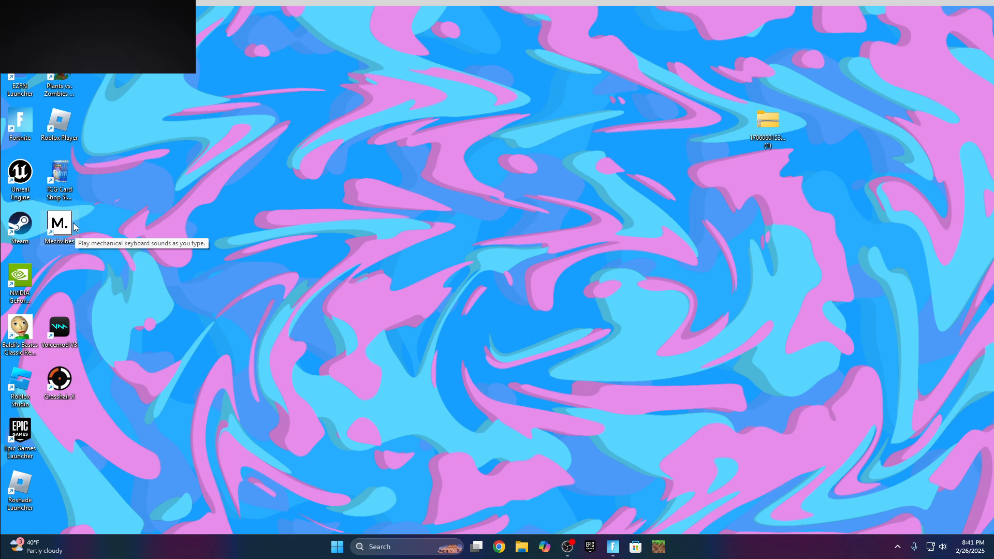
pyautogui.moveTo(75, 219)
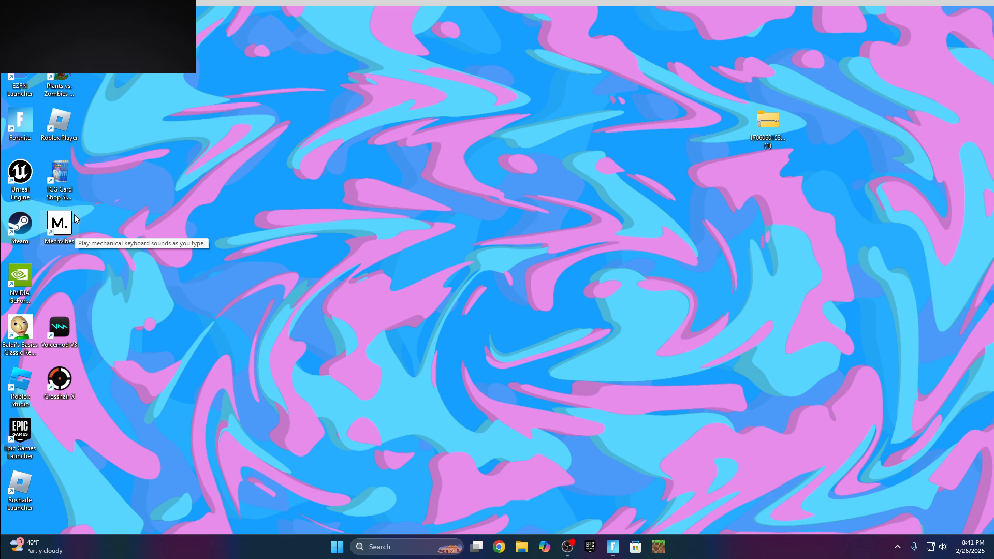
pyautogui.moveTo(84, 178)
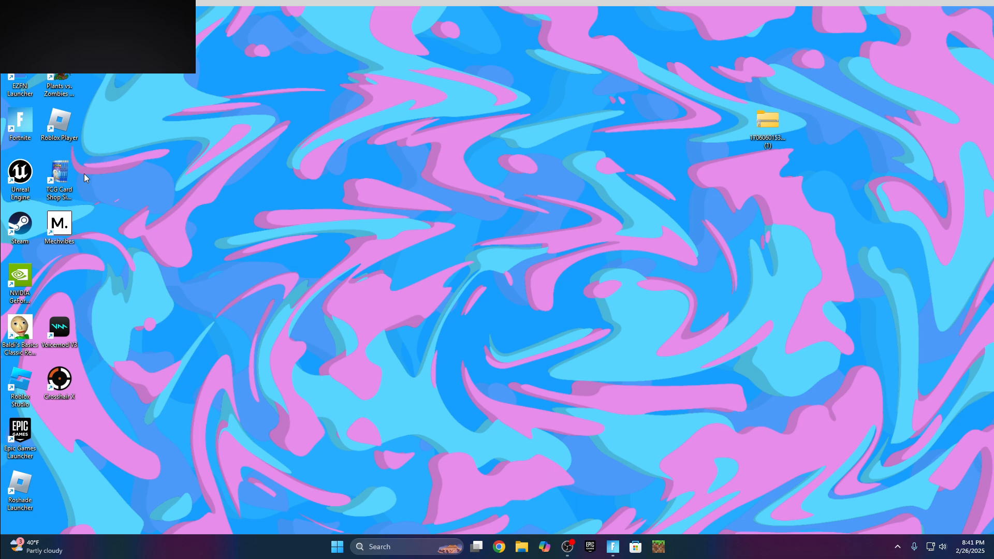
pyautogui.moveTo(59, 124)
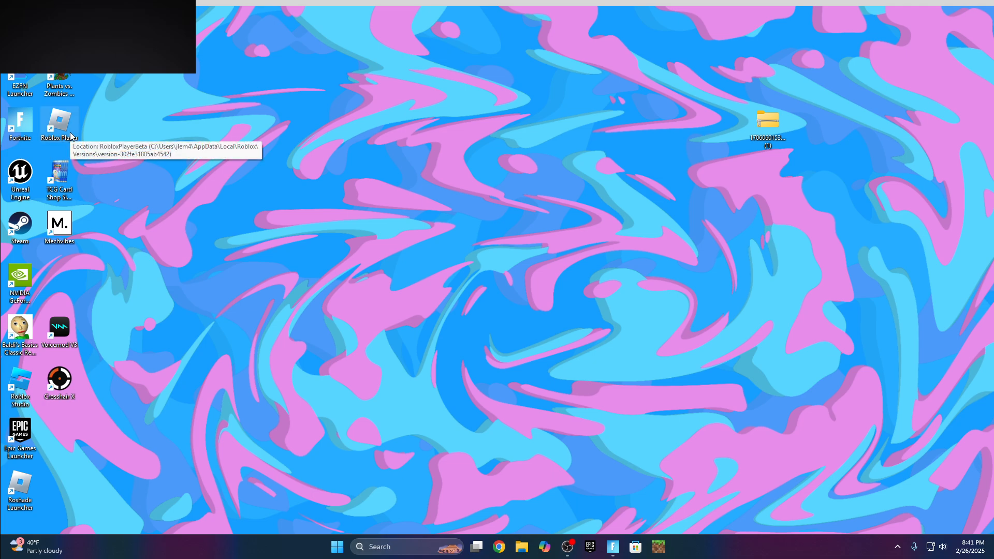